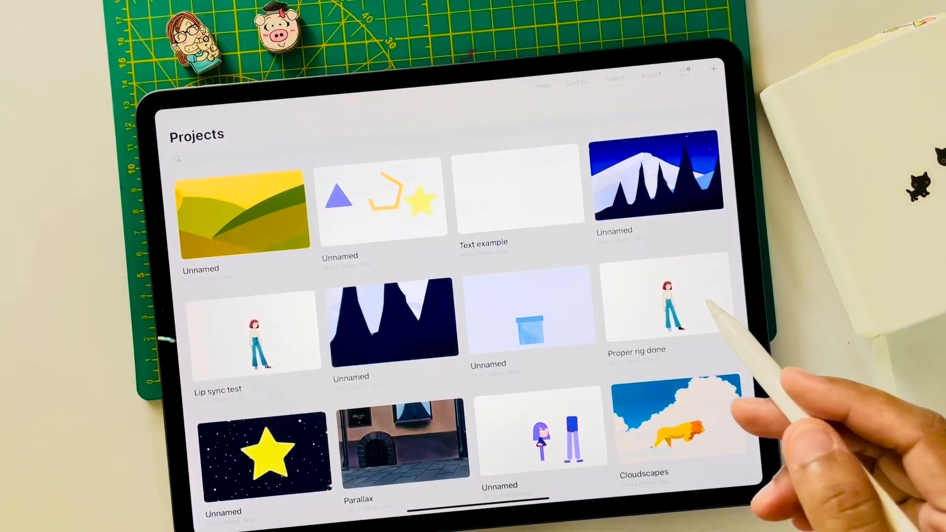
- From the Projects gallery, start a new 1920×1080, 24 fps keyframing project
click(714, 68)
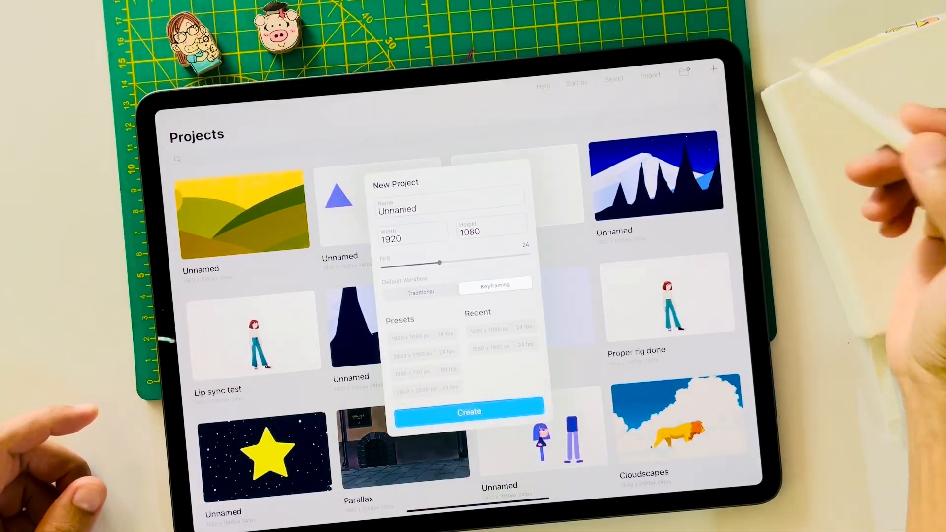
- Create the project and shrink the imported reference image into the top-right corner
click(469, 412)
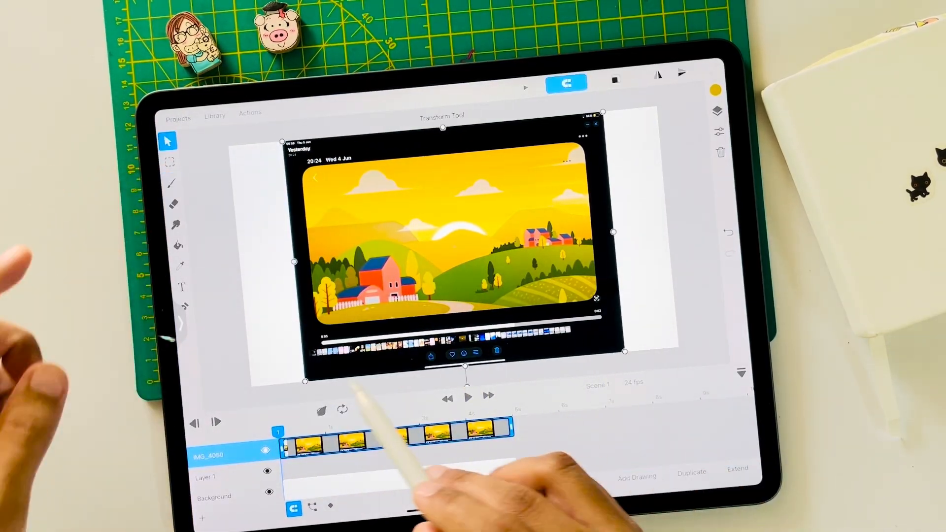
drag(444, 253, 582, 154)
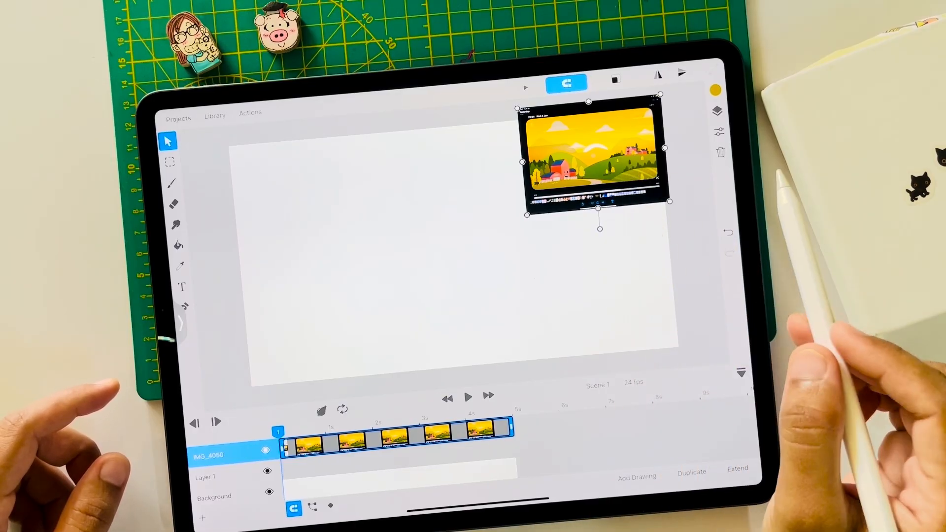
- Select the Background layer and fill it with a pale cream colour
click(717, 131)
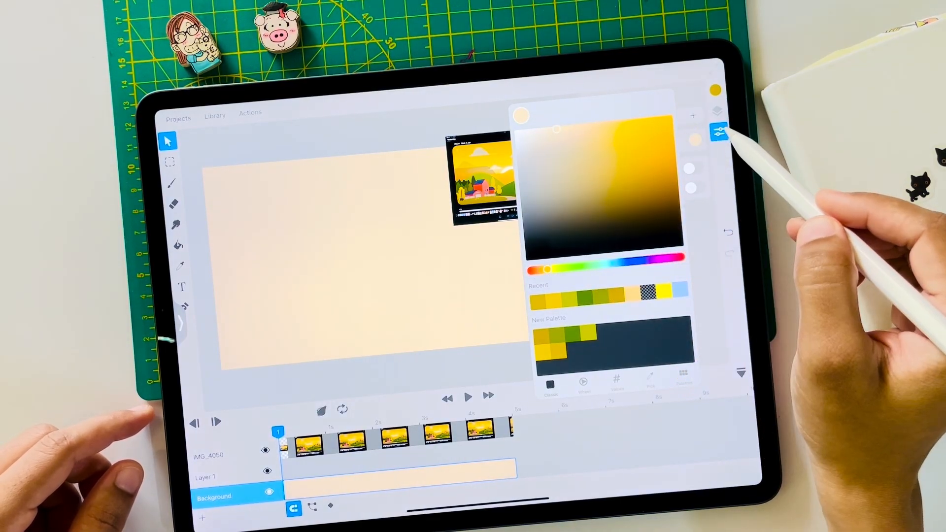
- Outline and close a mustard-yellow hill path on Layer 1, then select its Shape 1 entry
click(184, 308)
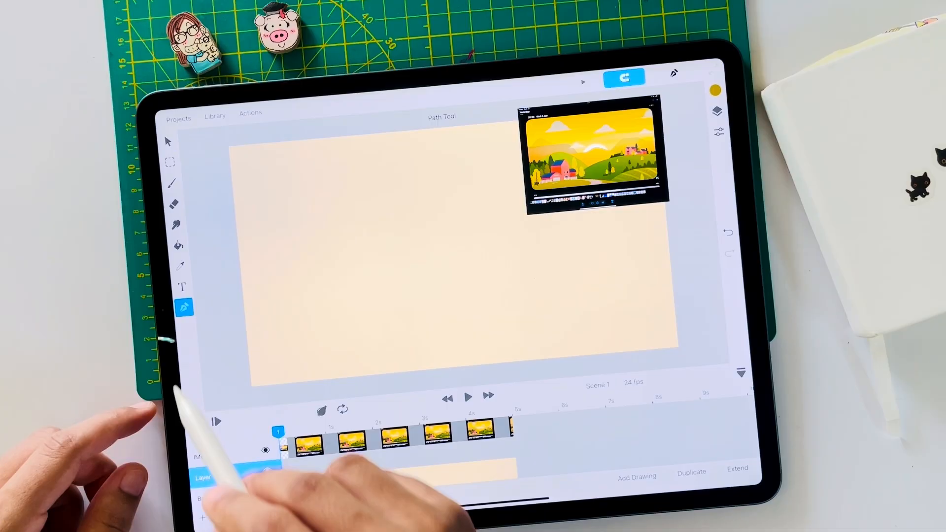
drag(243, 371, 322, 311)
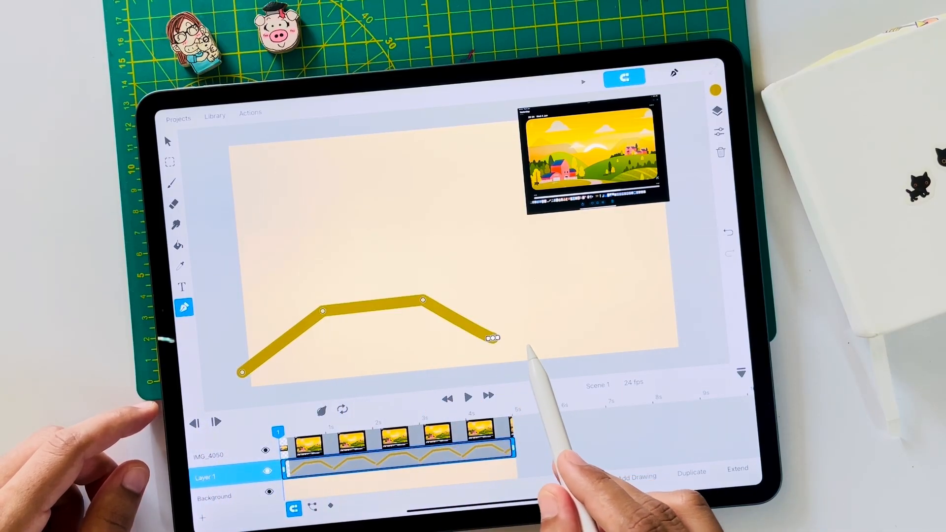
click(716, 89)
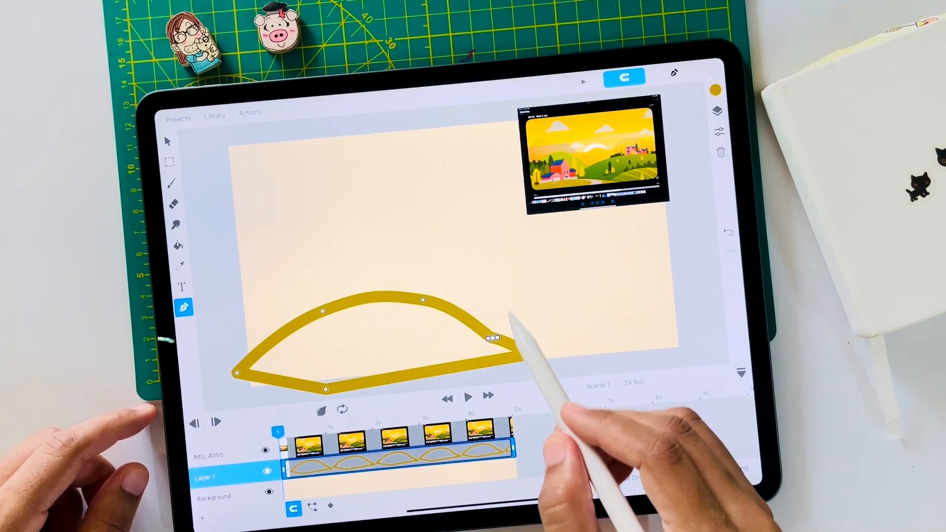
drag(492, 337, 529, 352)
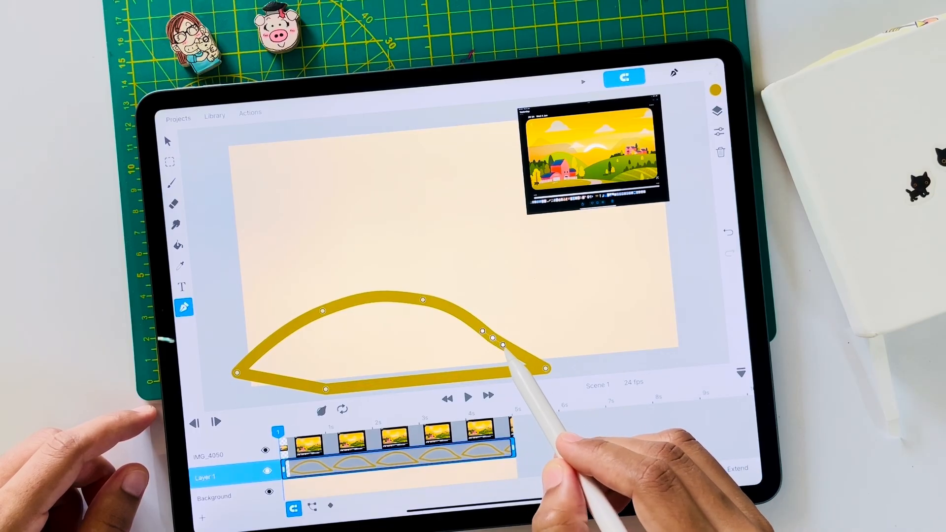
click(719, 132)
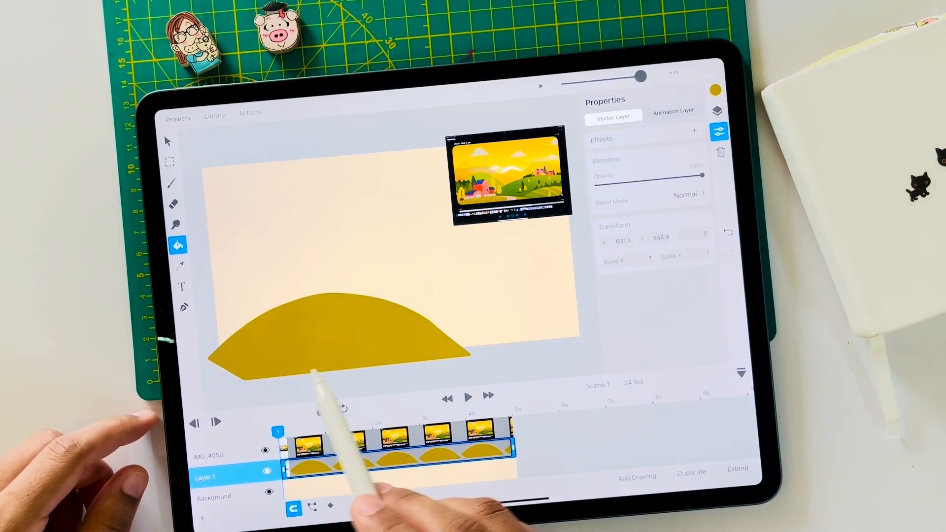
click(718, 111)
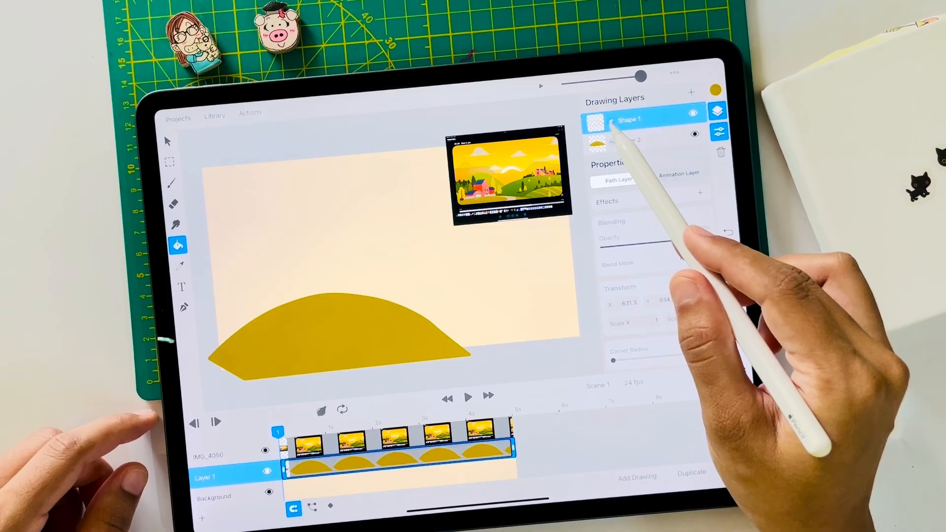
click(631, 140)
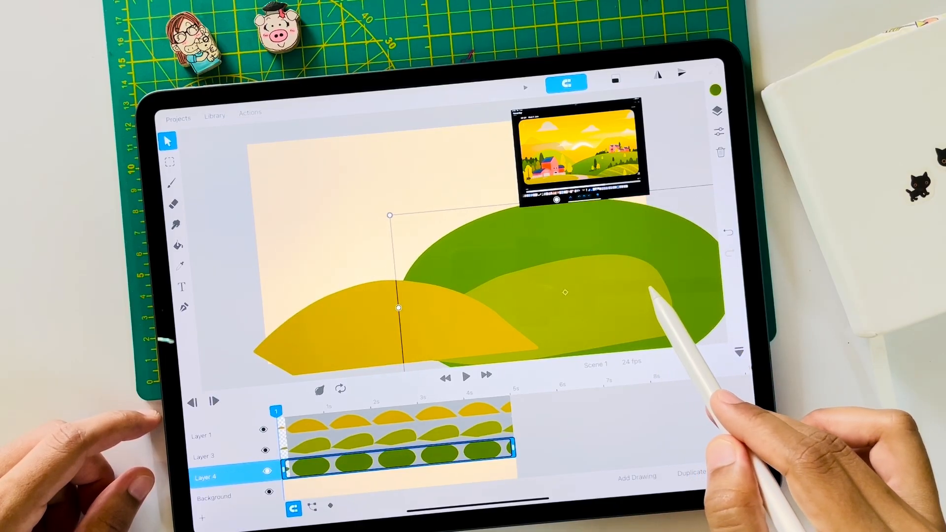
- Resize the dark green hill with the Transform tool
drag(652, 296, 543, 317)
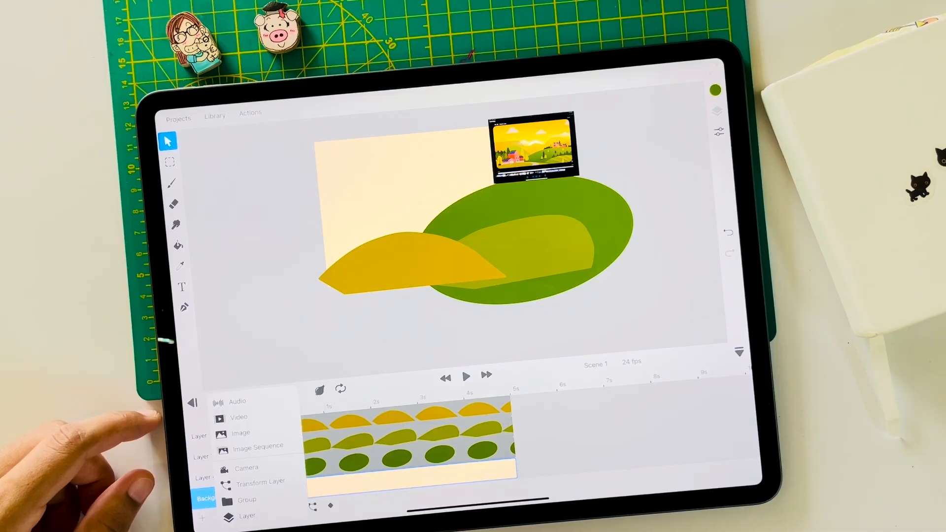
click(715, 89)
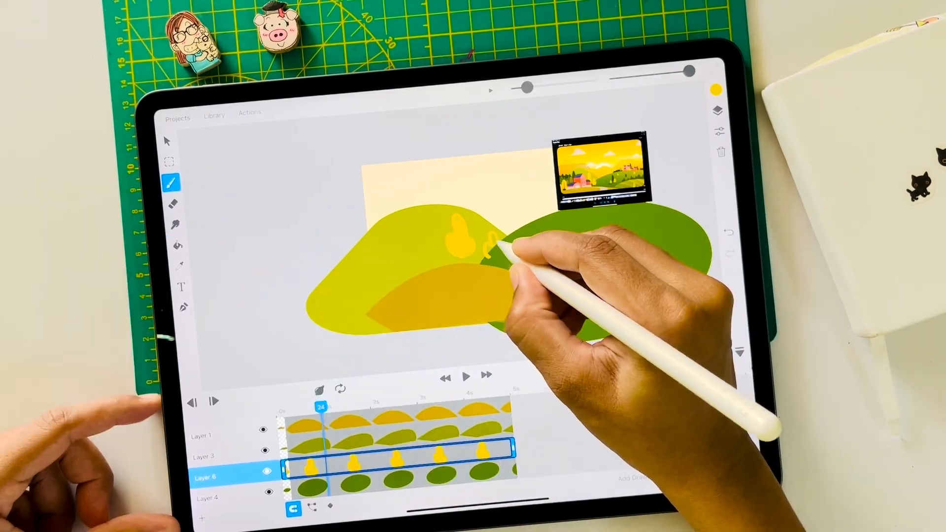
- Paint part of a small yellow tree over the light green hill
click(715, 89)
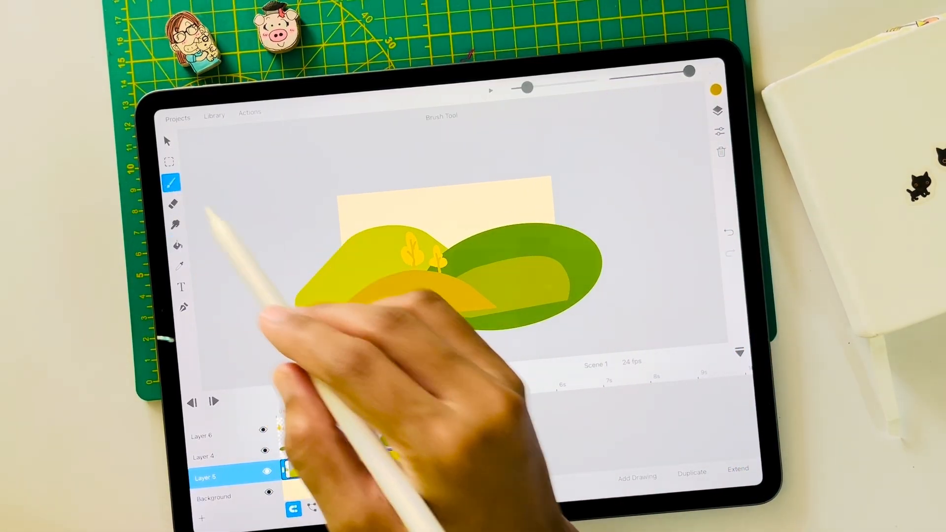
- Add a Parallax effect to a hill layer and raise its depth to about 60%
click(718, 132)
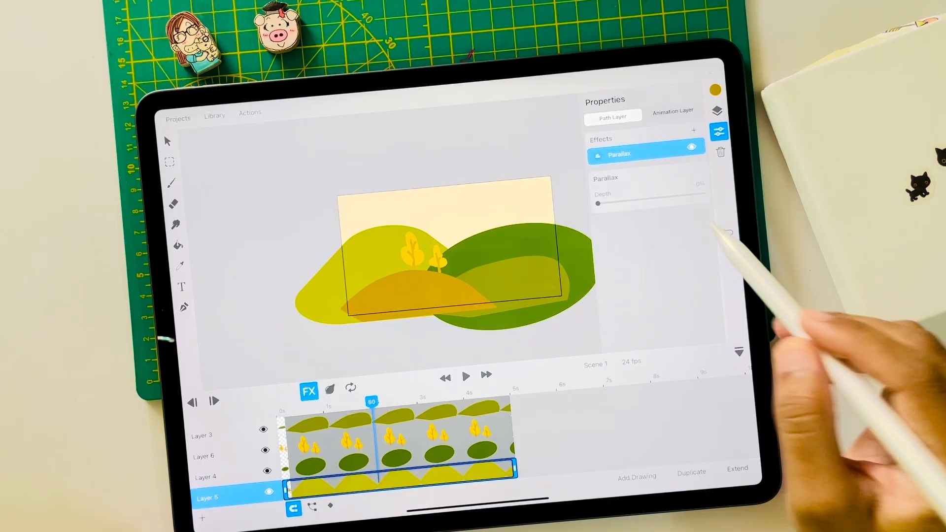
drag(595, 203, 658, 197)
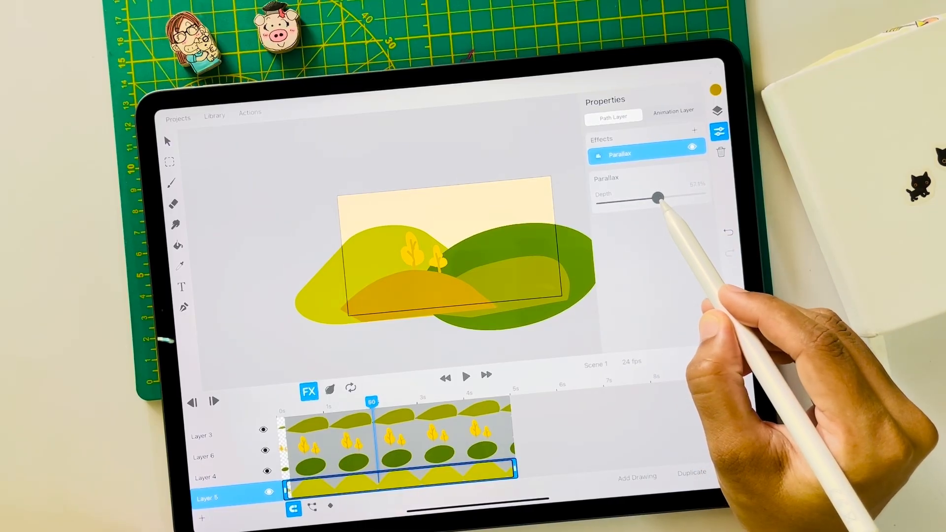
drag(657, 196, 661, 196)
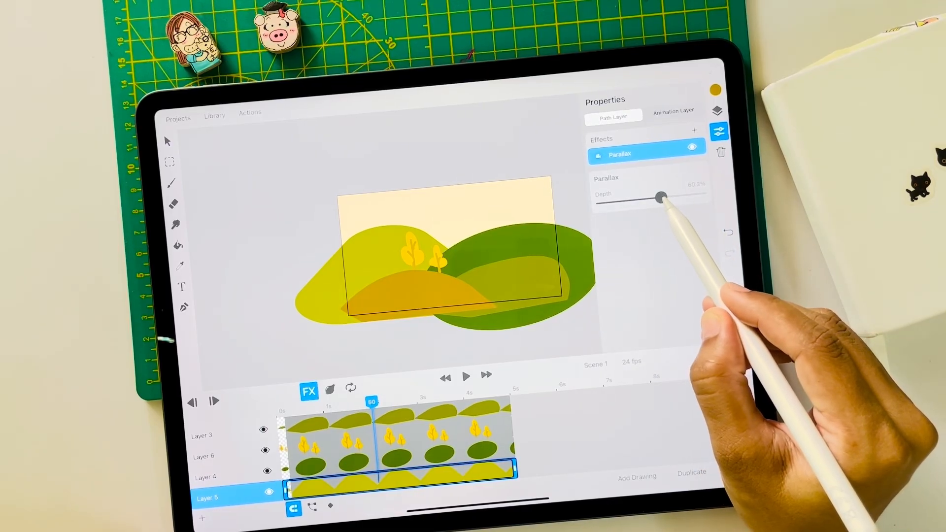
- Add Parallax to Layer 4 and settle its depth at about half
click(207, 476)
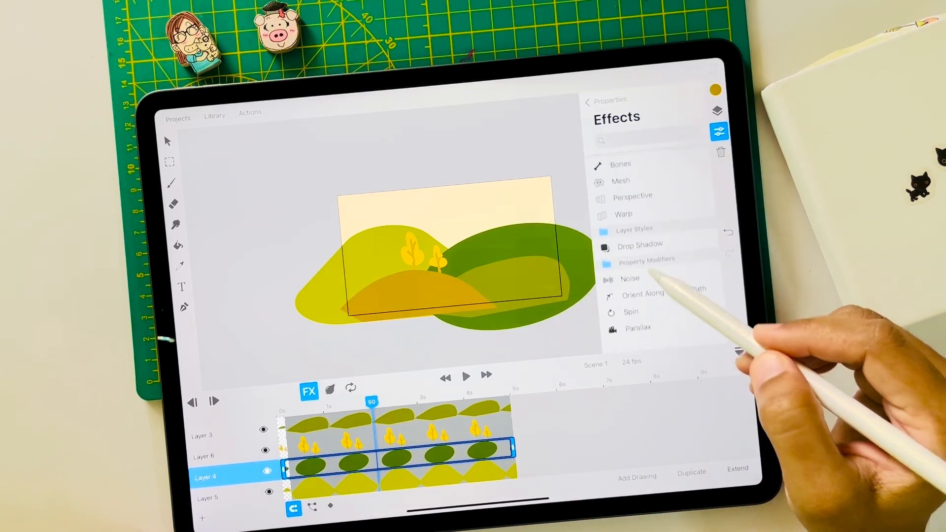
click(637, 328)
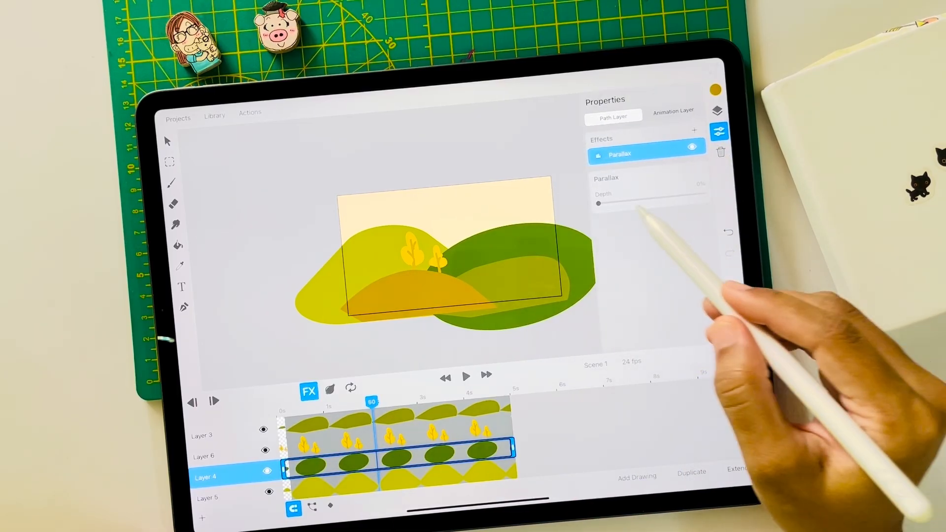
drag(596, 203, 656, 197)
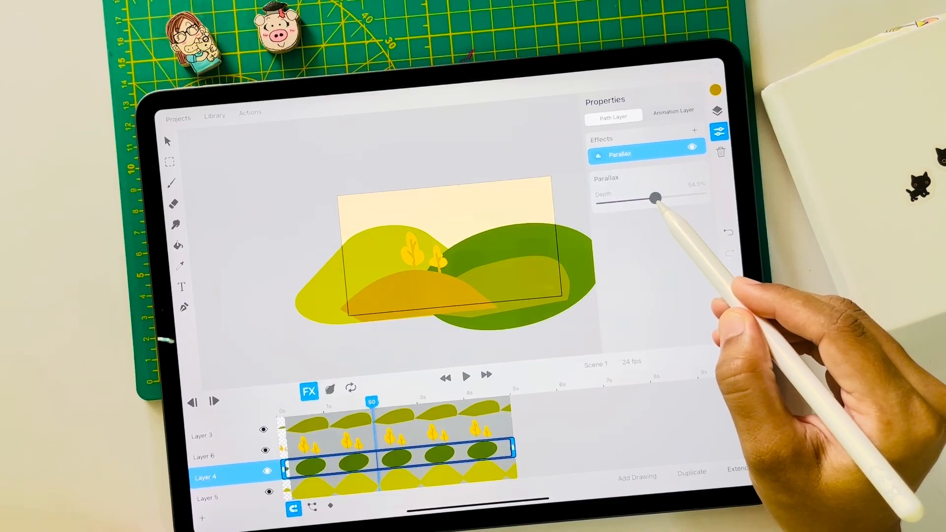
drag(657, 197, 655, 198)
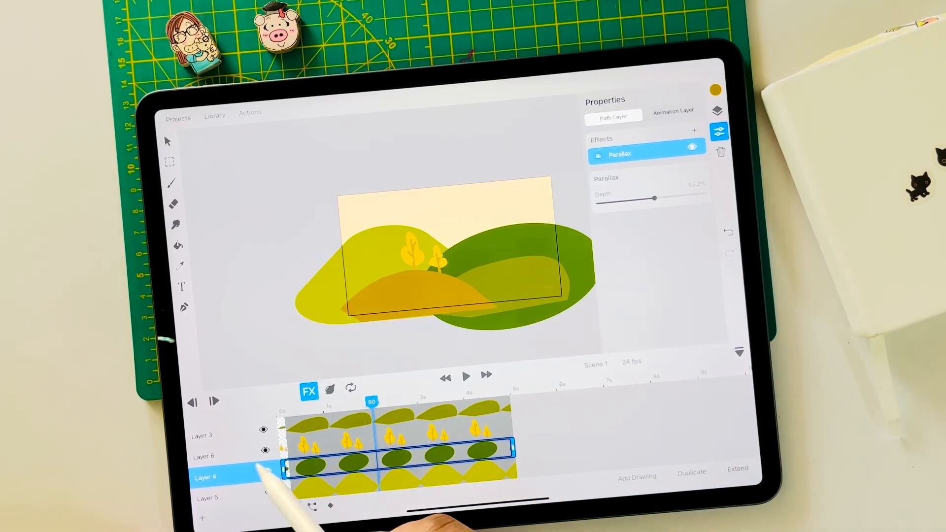
click(694, 130)
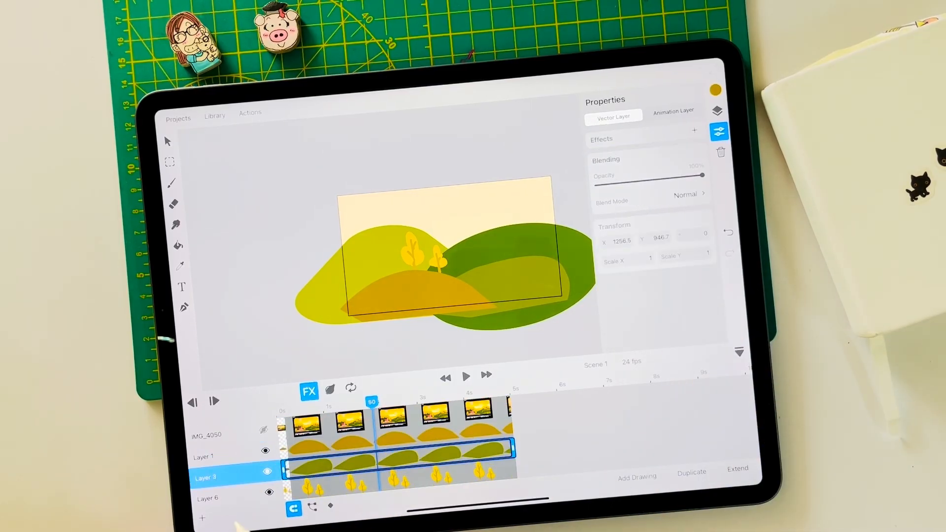
- Add Parallax to Layer 3 with a shallow depth and to Layer 1 at about 6%
click(695, 130)
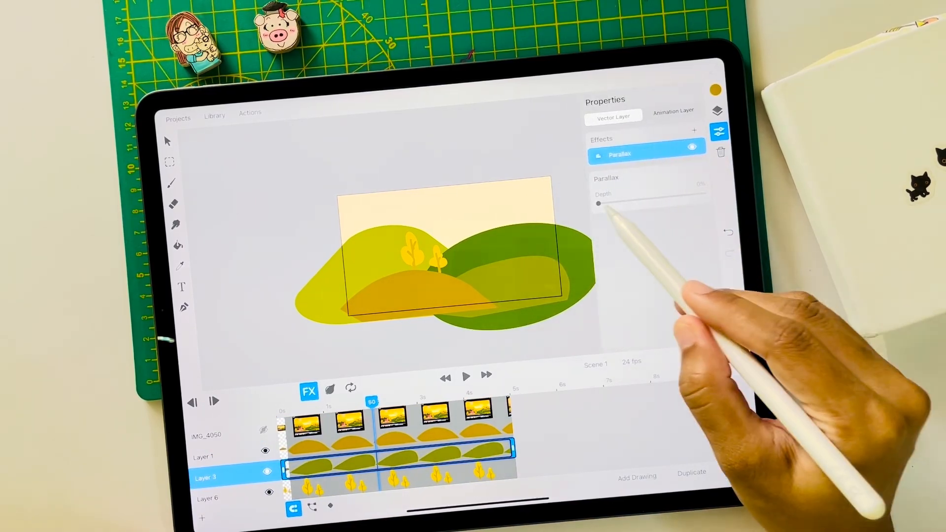
drag(598, 203, 631, 199)
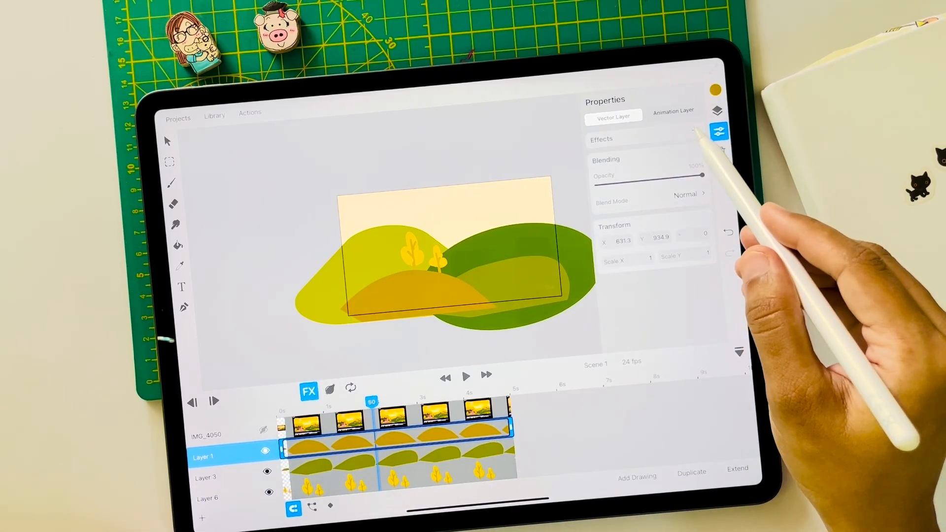
click(693, 129)
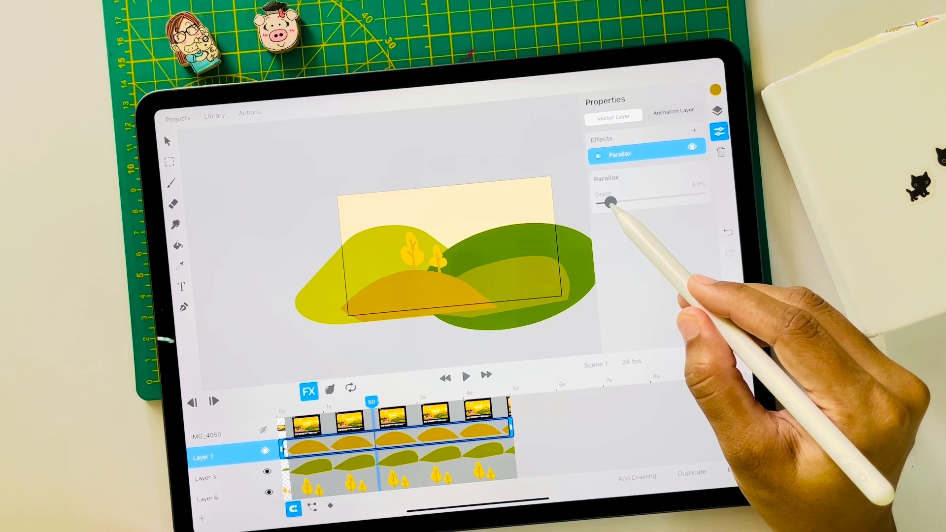
drag(612, 201, 607, 201)
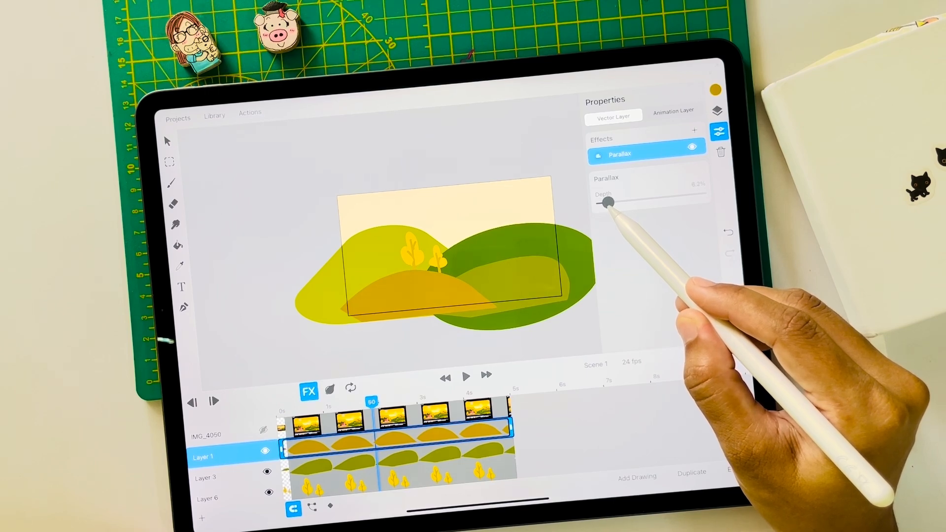
drag(610, 201, 586, 204)
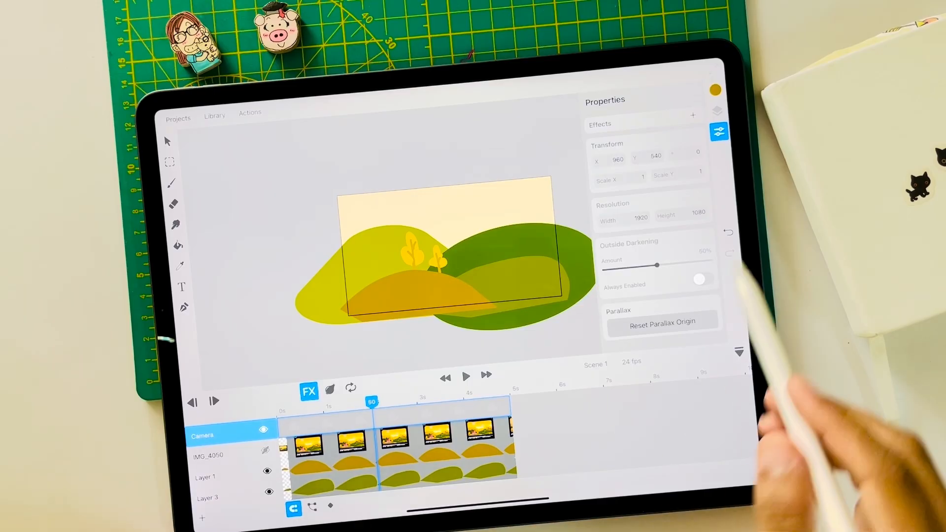
- Select the Transform tool on the Camera layer and return the playhead to frame 1
click(168, 141)
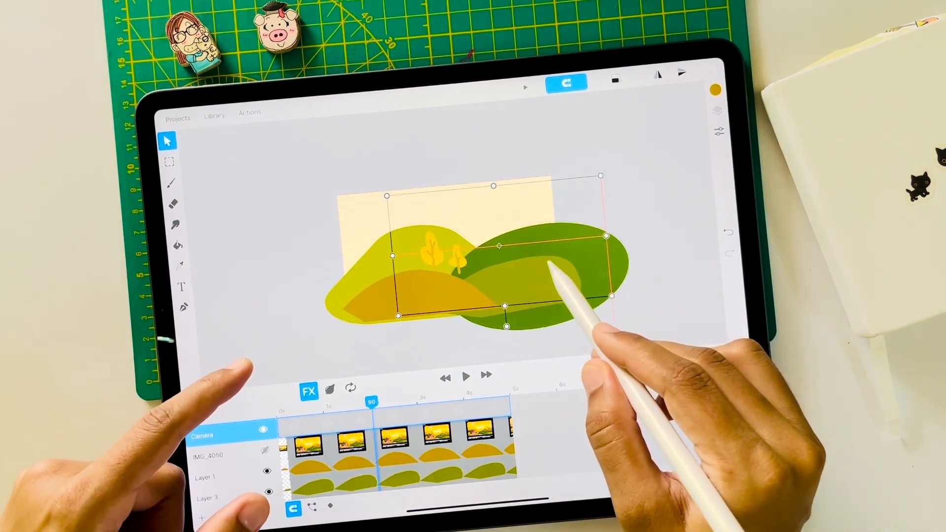
click(720, 132)
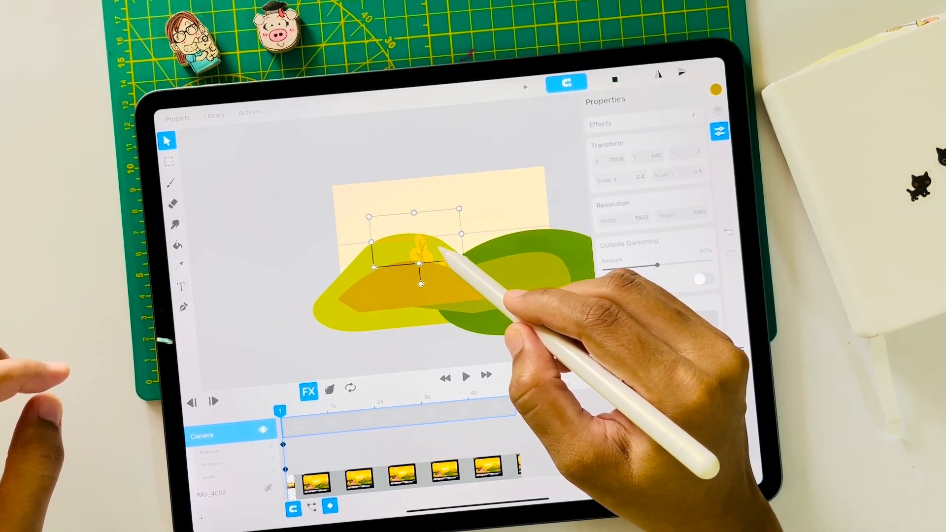
- At frame 73, pan the camera right and zoom it out to scale 1
drag(419, 263, 383, 263)
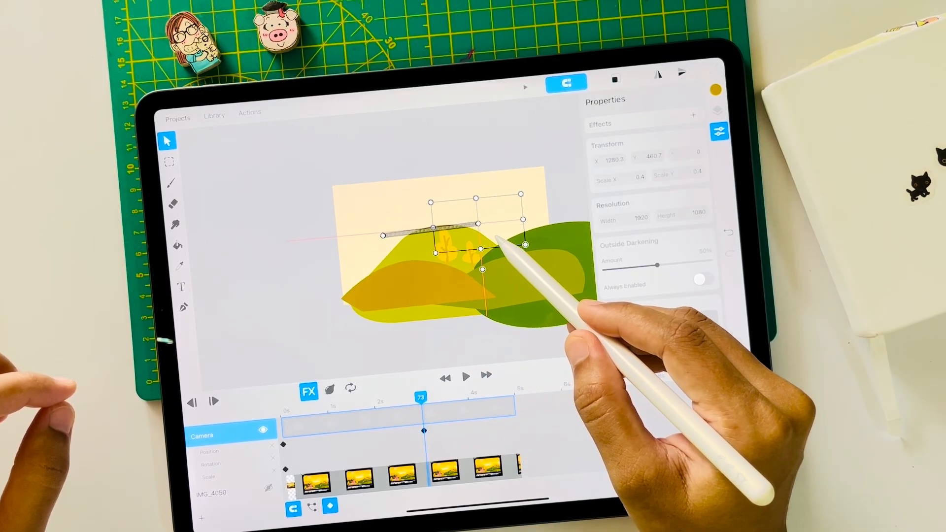
drag(523, 245, 565, 259)
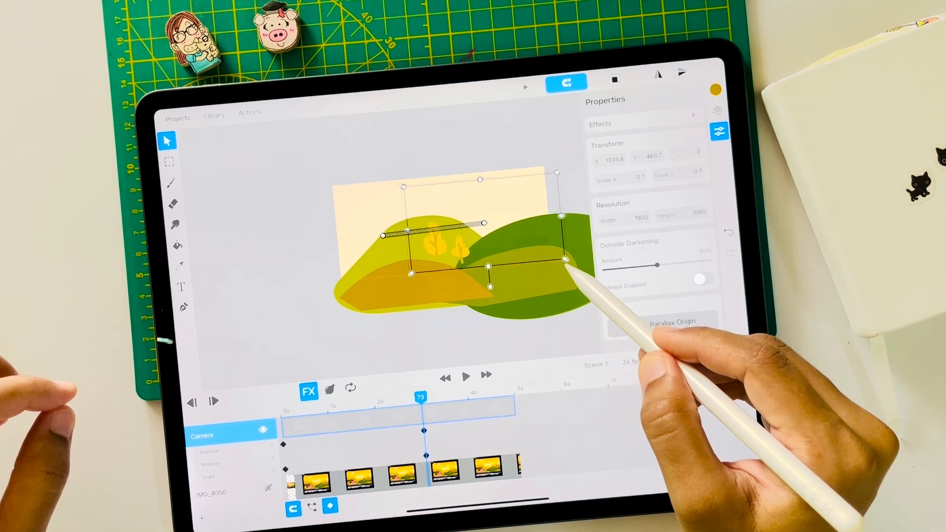
drag(565, 260, 588, 280)
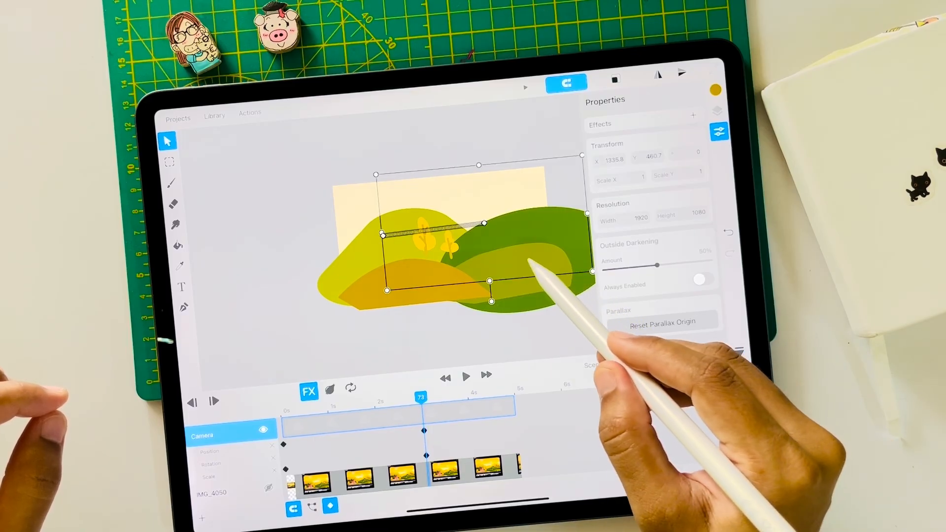
click(466, 376)
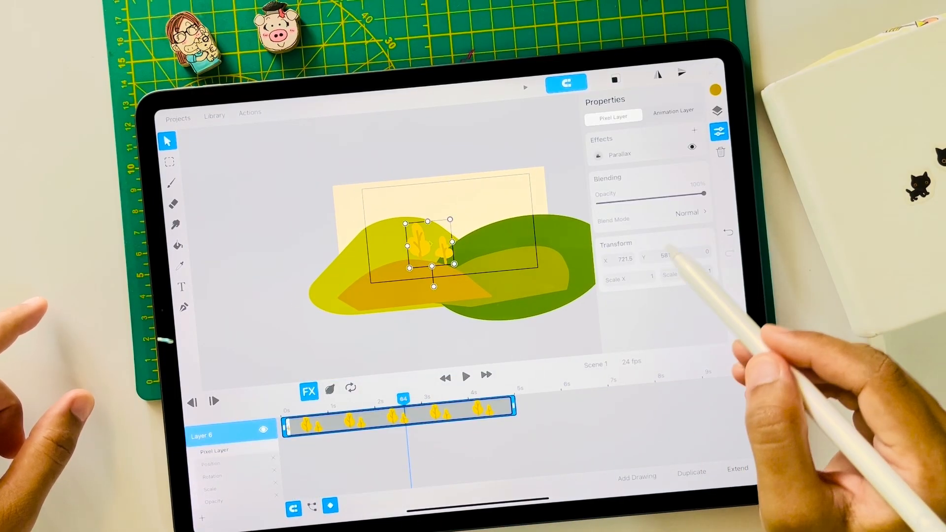
- Push Layer 6's (yellow trees) parallax depth close to maximum
click(618, 154)
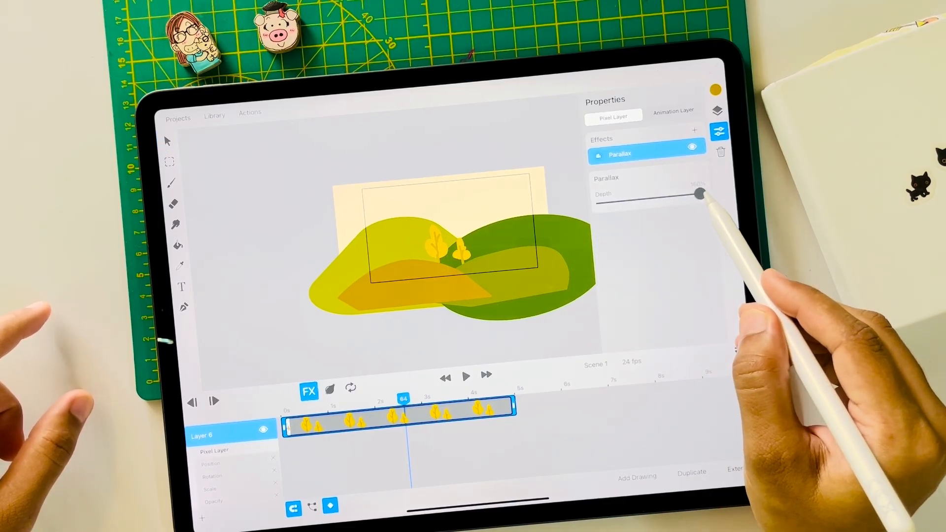